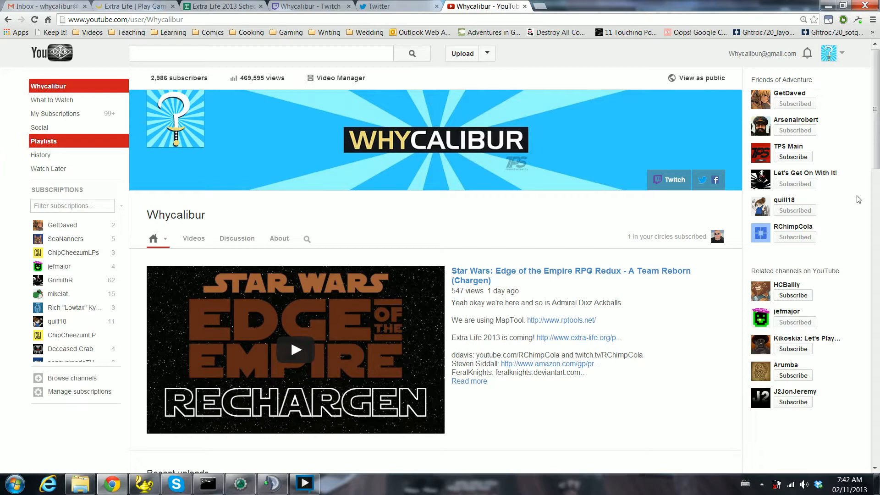
mouse_move(626, 4)
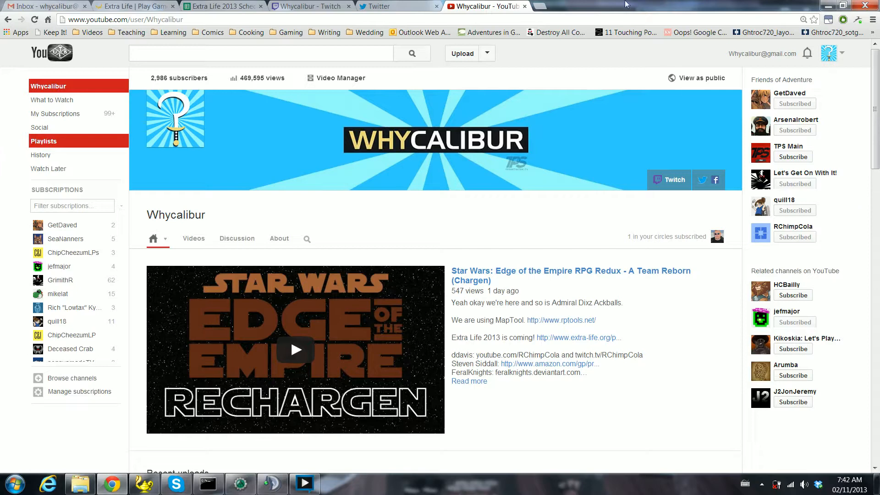
Show the Extra Life participant page with $914 raised toward the $1,500 goal.
left_click(135, 6)
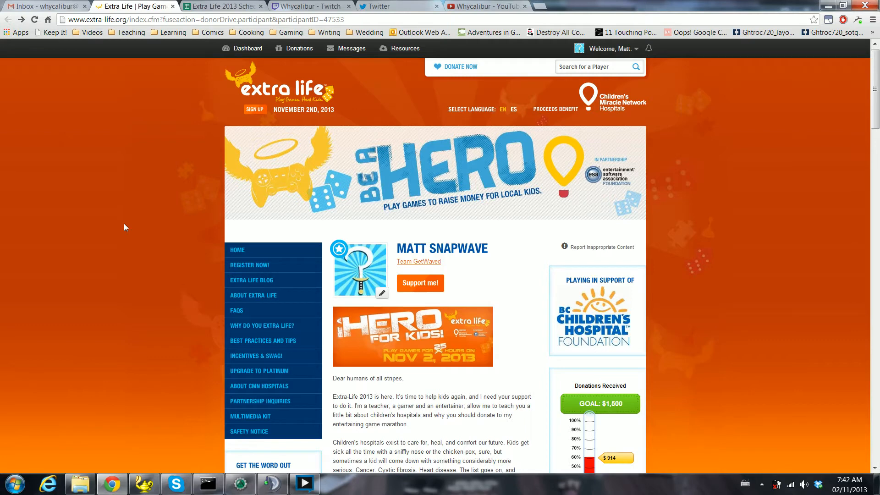
mouse_move(192, 195)
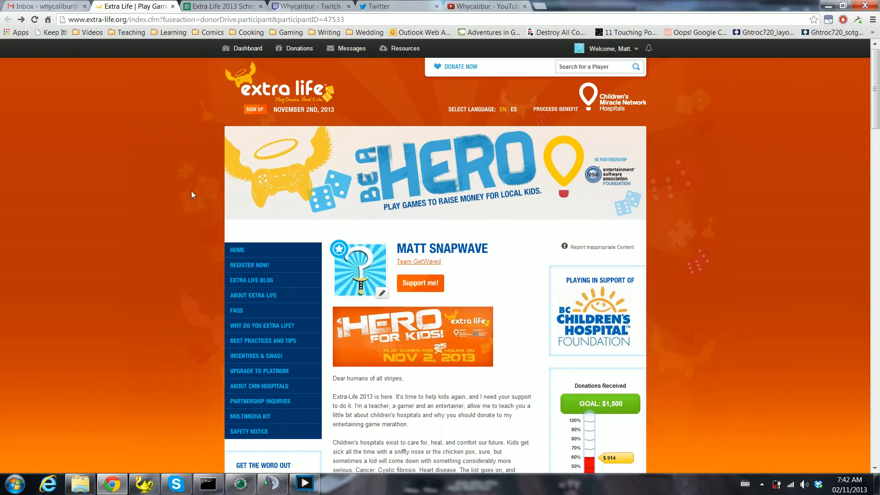
left_click(307, 7)
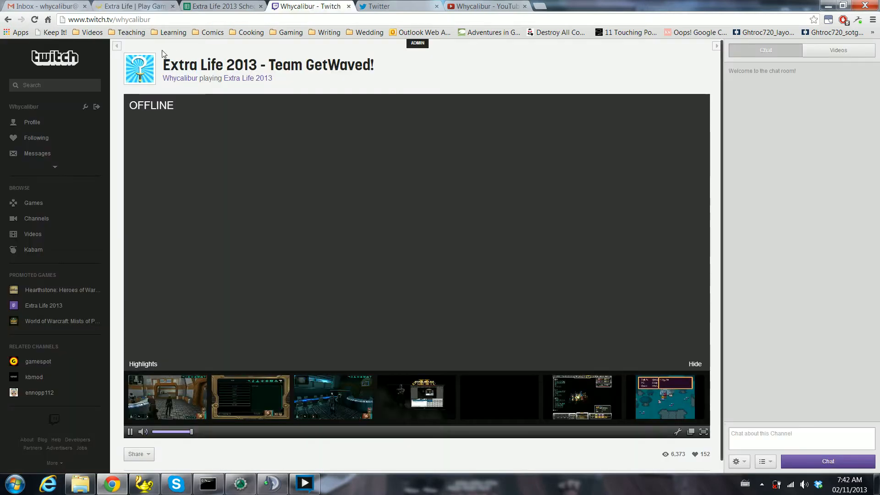
mouse_move(101, 29)
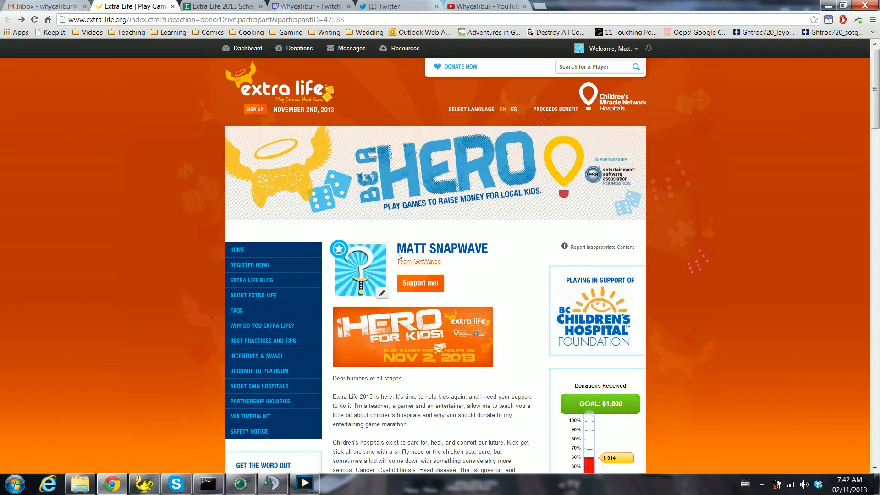
View Team GetWaved's page at $6,351.74 of $8,000, scrolling the roster and dismissing the chat popup.
left_click(418, 261)
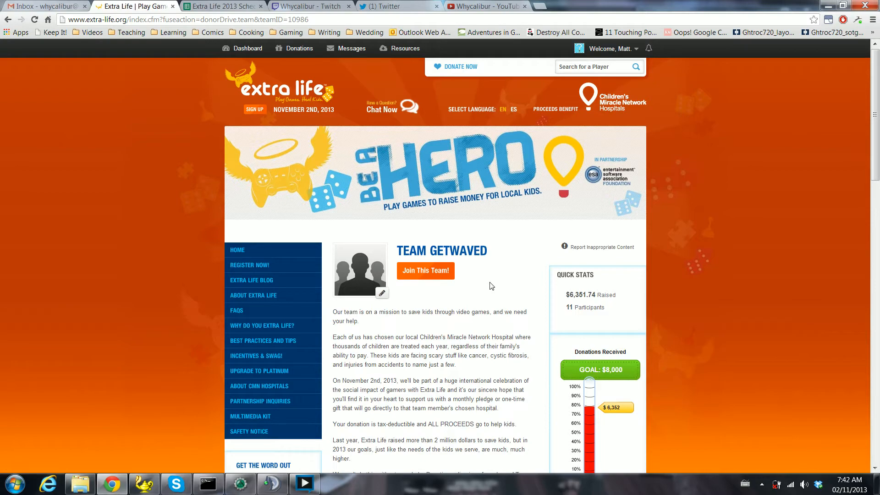
scroll("down", 3)
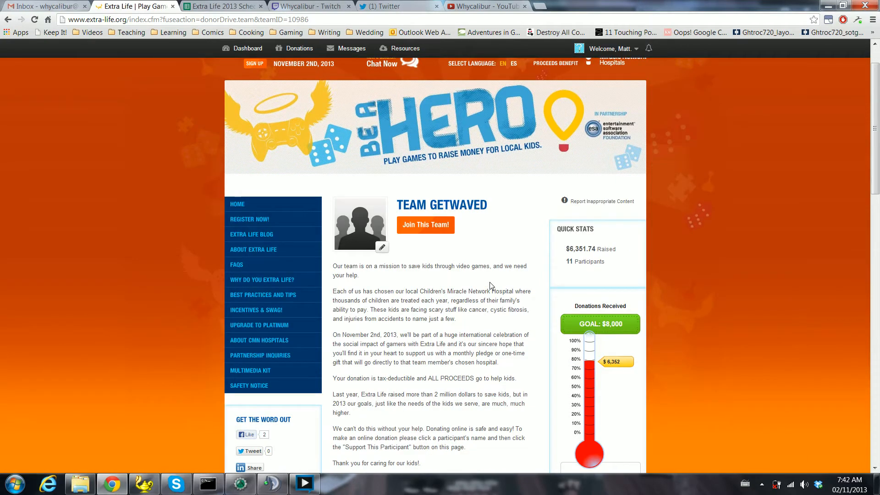
scroll("down", 3)
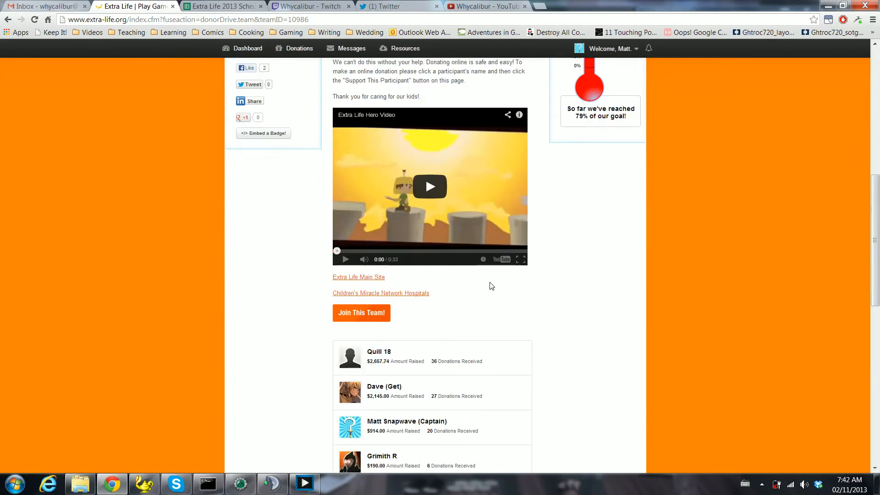
scroll("down", 3)
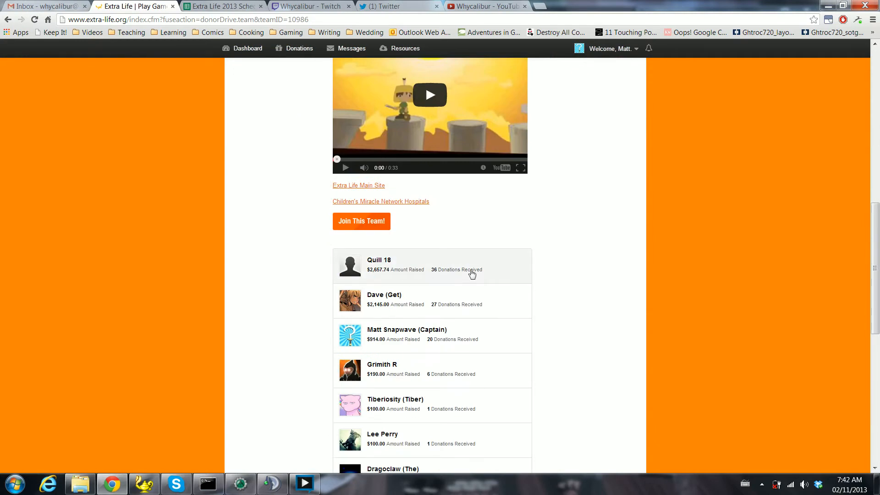
mouse_move(498, 297)
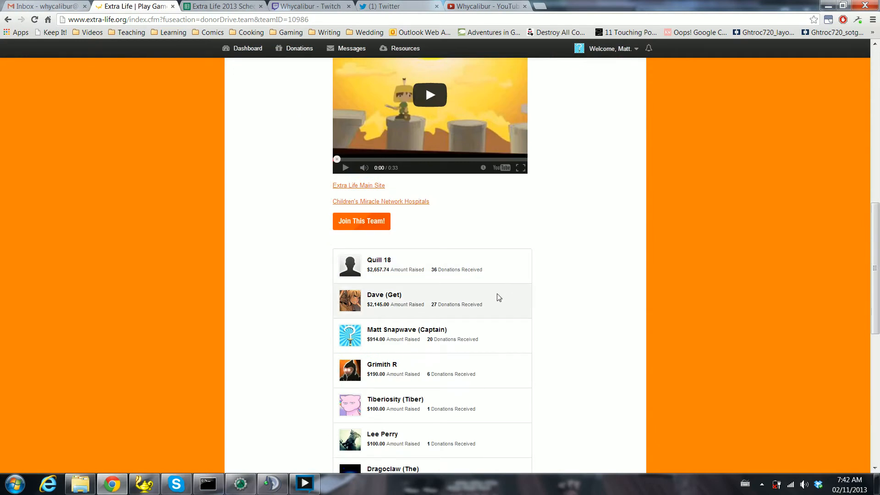
mouse_move(477, 333)
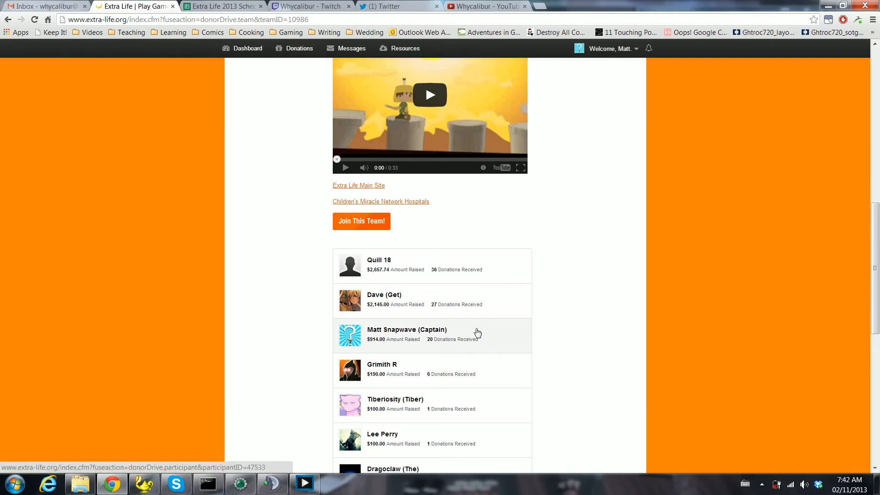
mouse_move(490, 335)
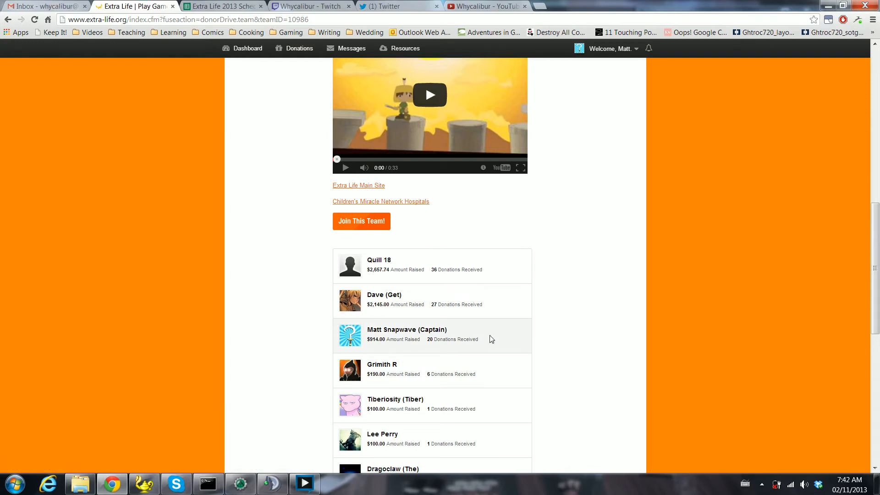
scroll("down", 3)
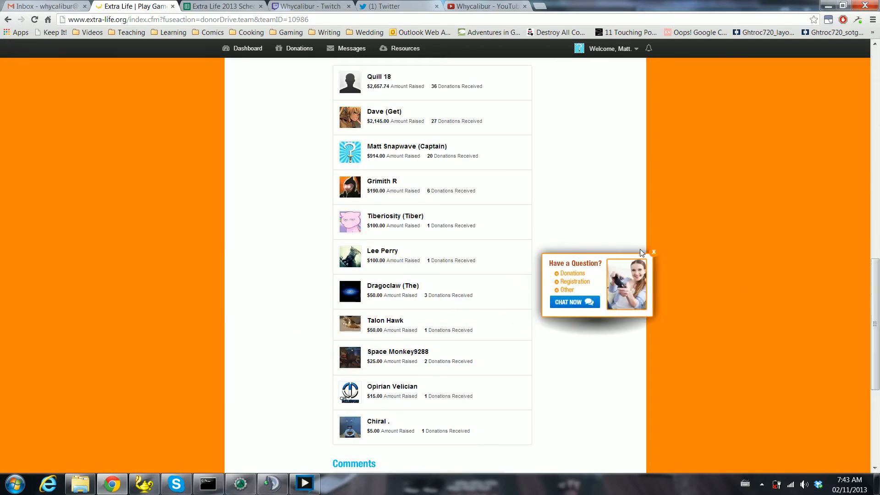
left_click(654, 252)
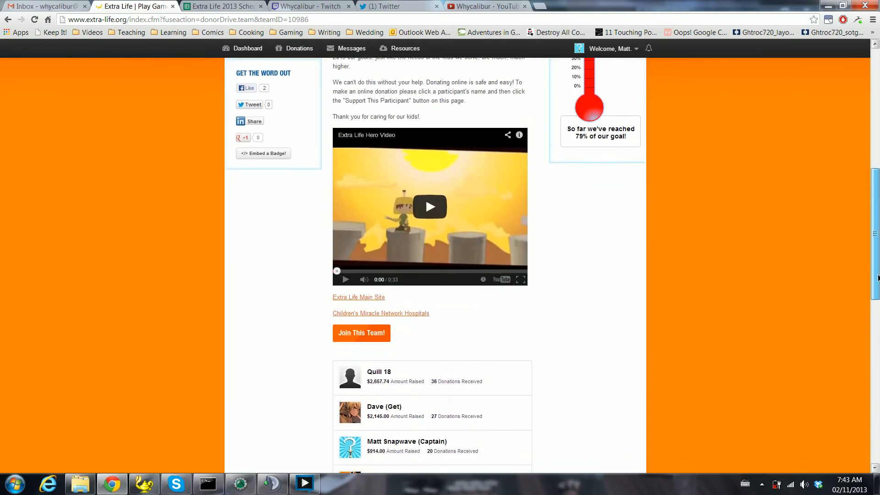
View the team captain's fundraising page and scroll through the donations received.
left_click(406, 441)
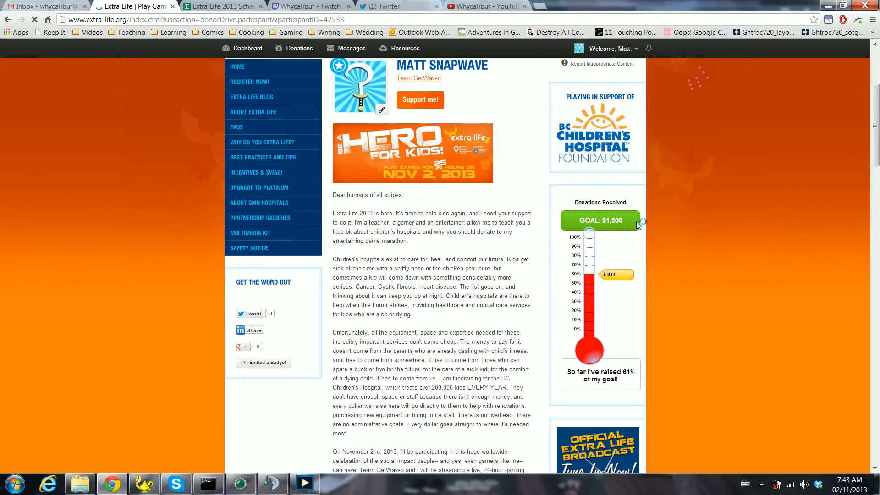
mouse_move(665, 259)
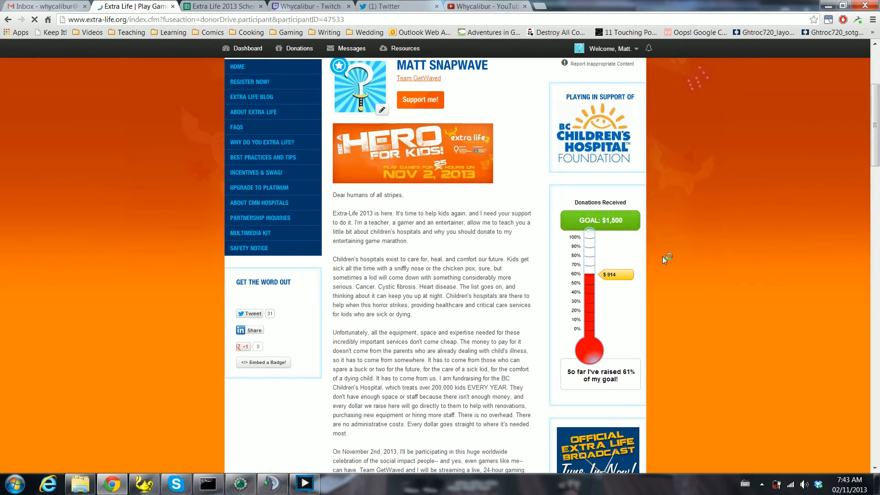
scroll("down", 3)
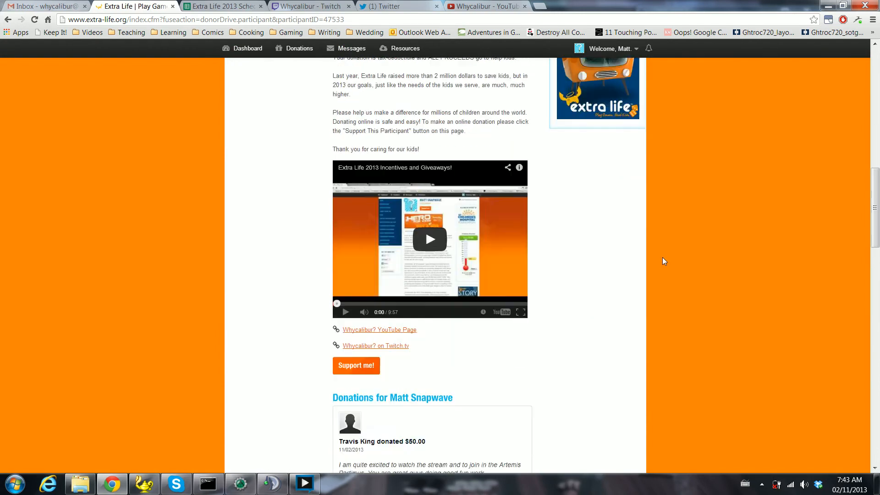
scroll("down", 3)
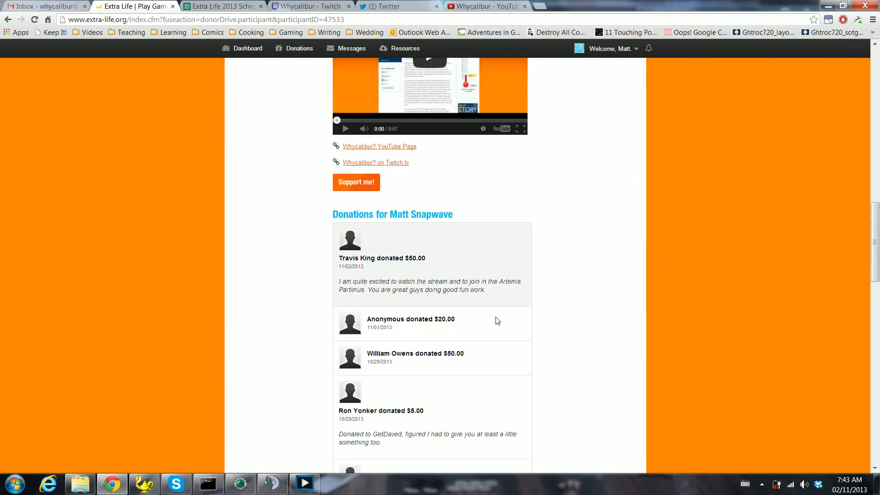
scroll("down", 3)
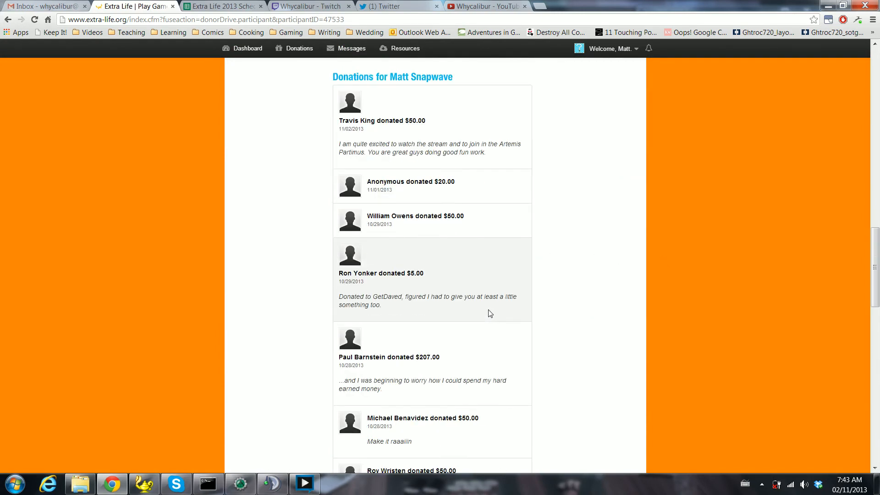
scroll("down", 3)
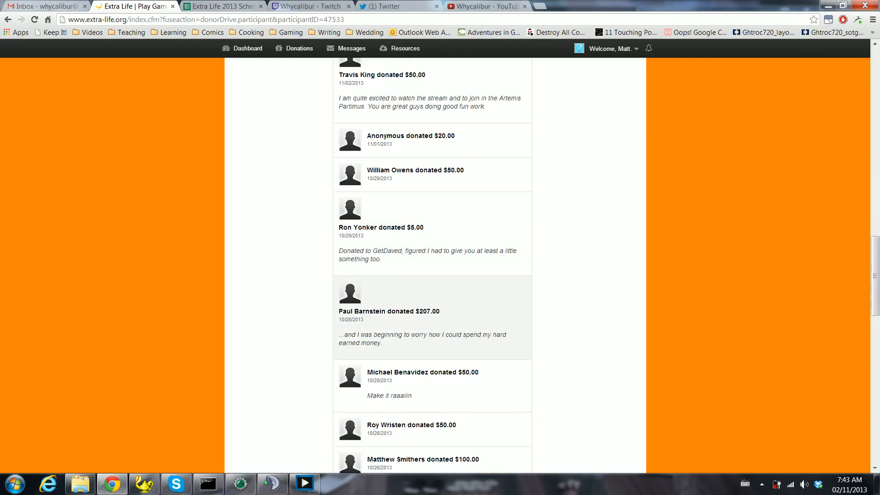
scroll("down", 3)
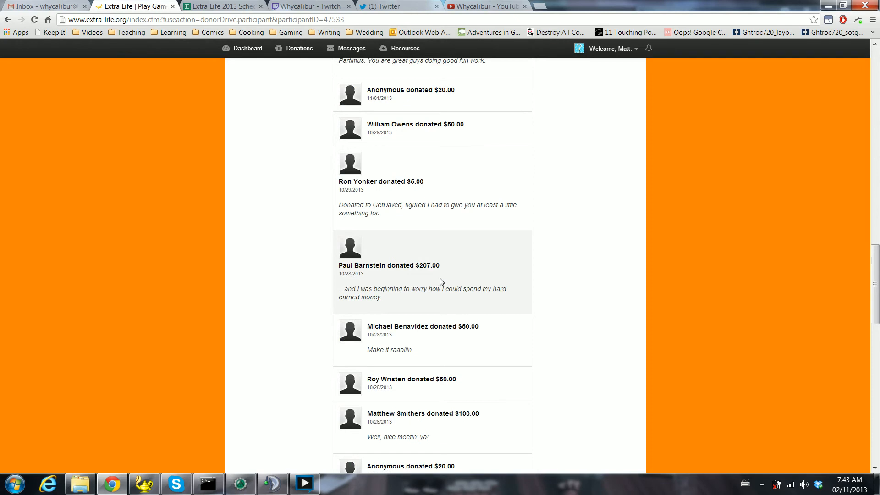
scroll("down", 3)
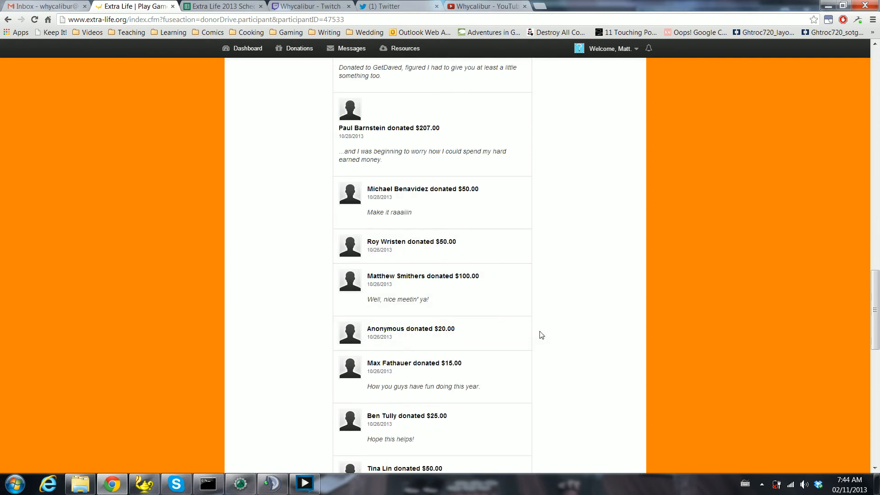
scroll("down", 3)
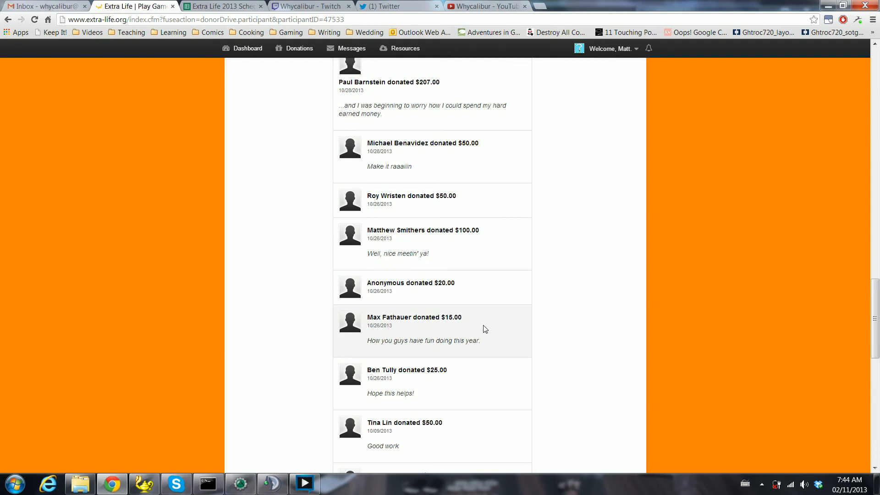
scroll("down", 3)
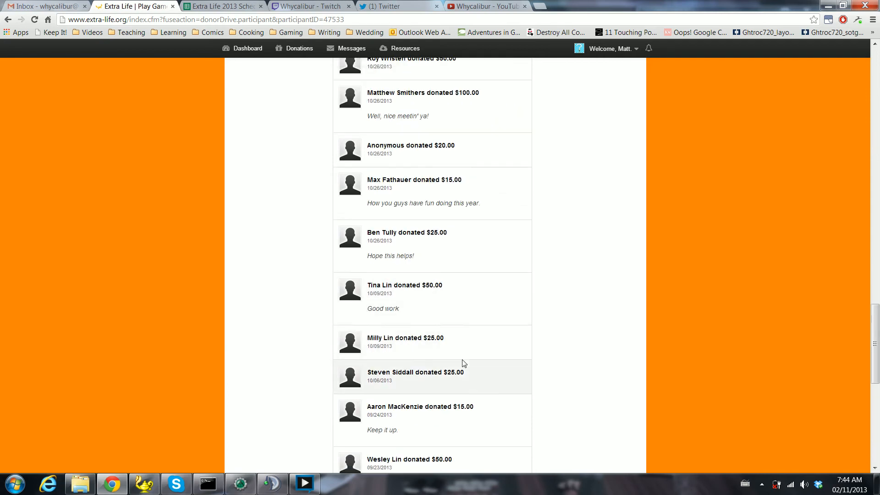
scroll("down", 3)
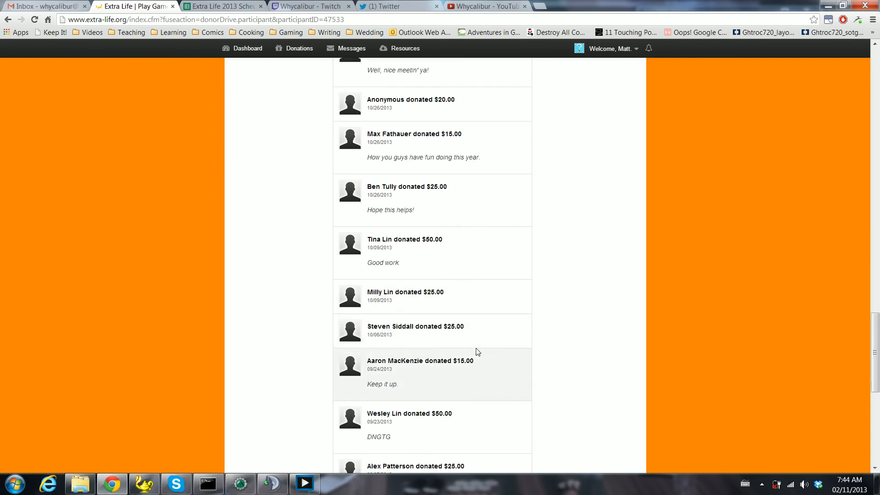
scroll("down", 3)
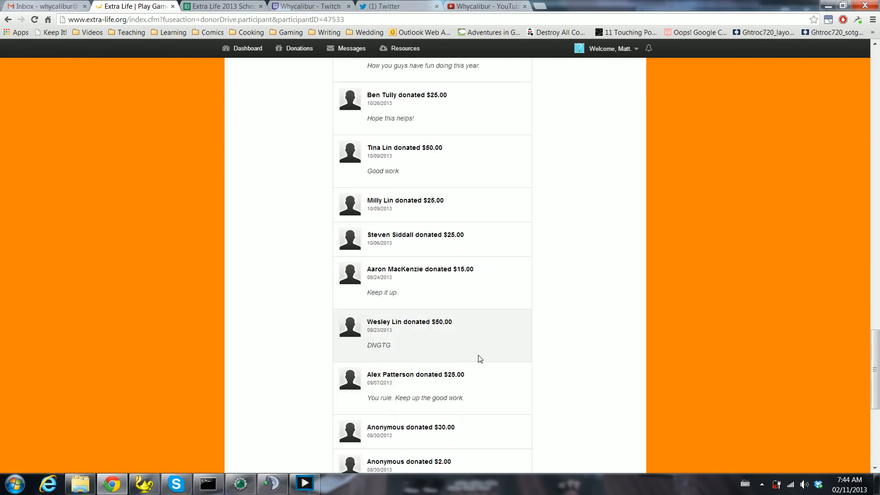
scroll("up", 3)
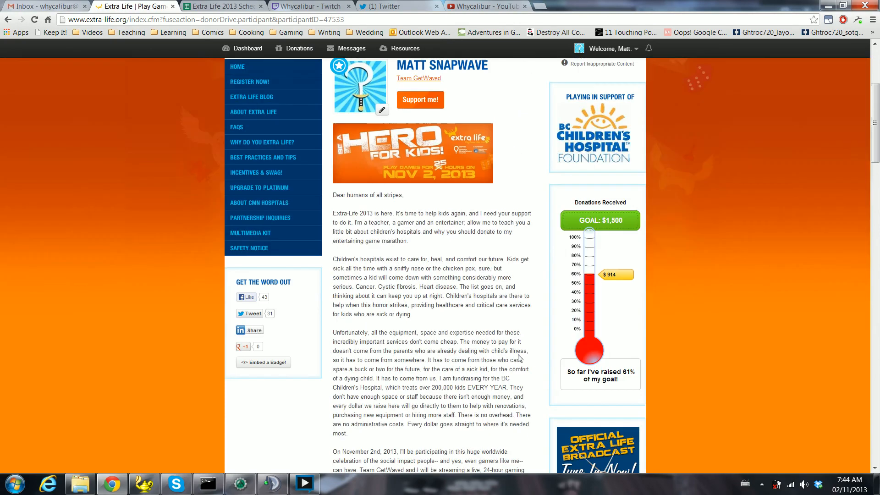
Switch to the offline Whycalibur Twitch channel page.
left_click(308, 6)
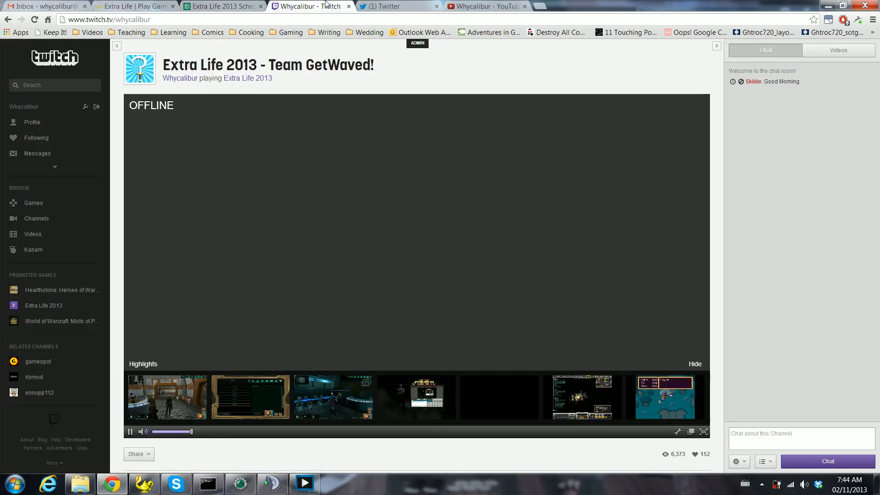